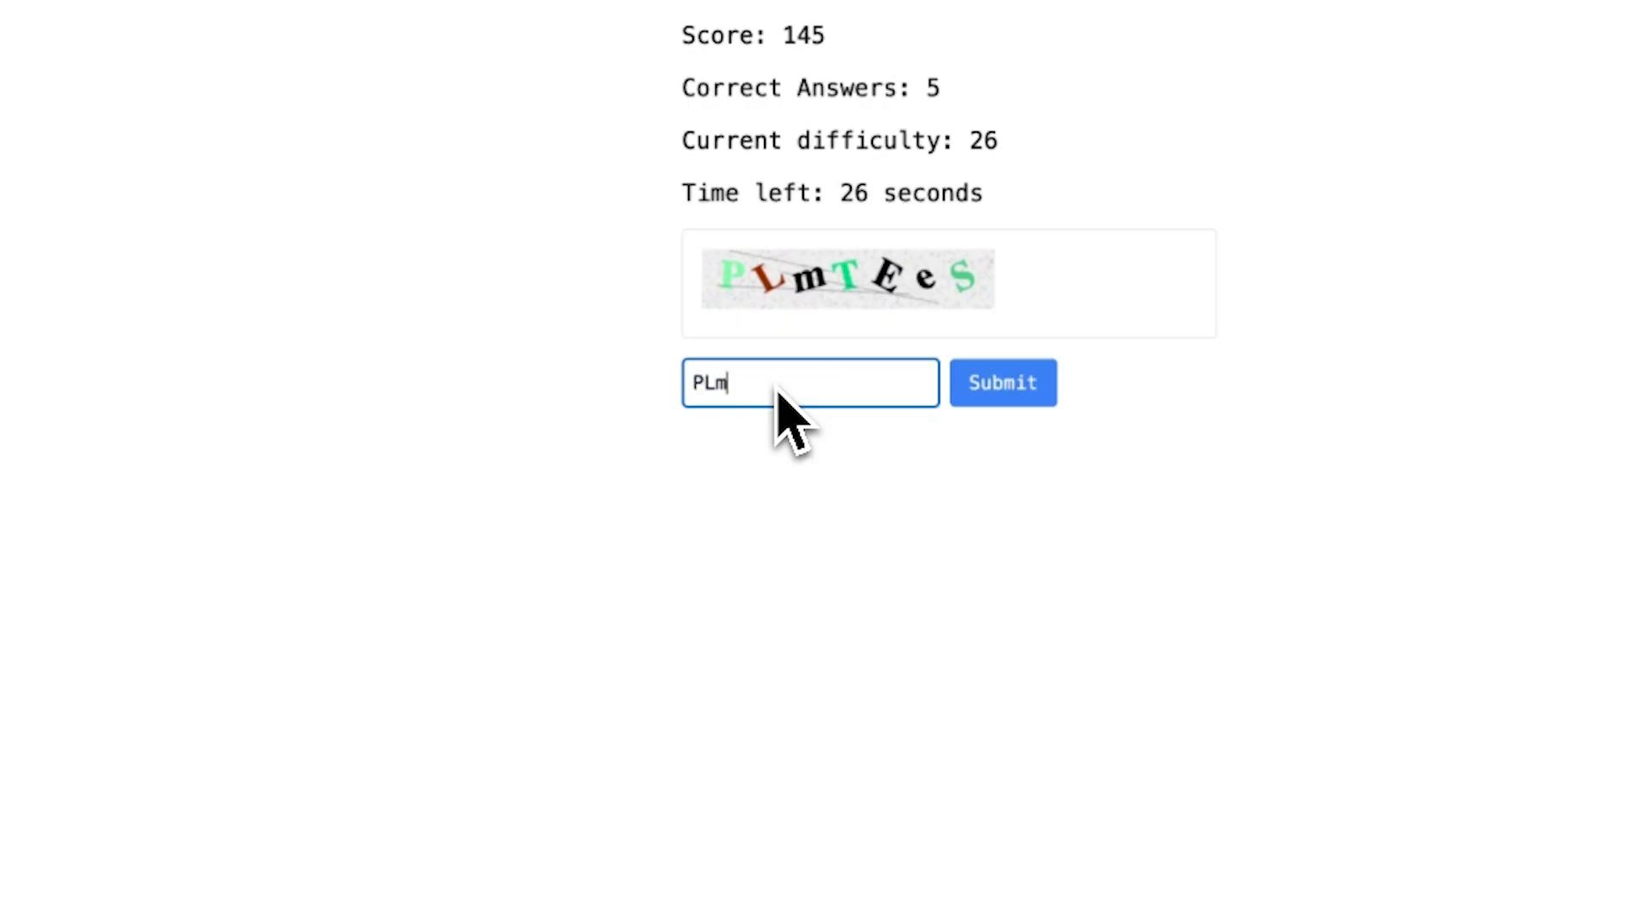
- Start the round and solve captchas until time runs out and the results list appears
click(1003, 382)
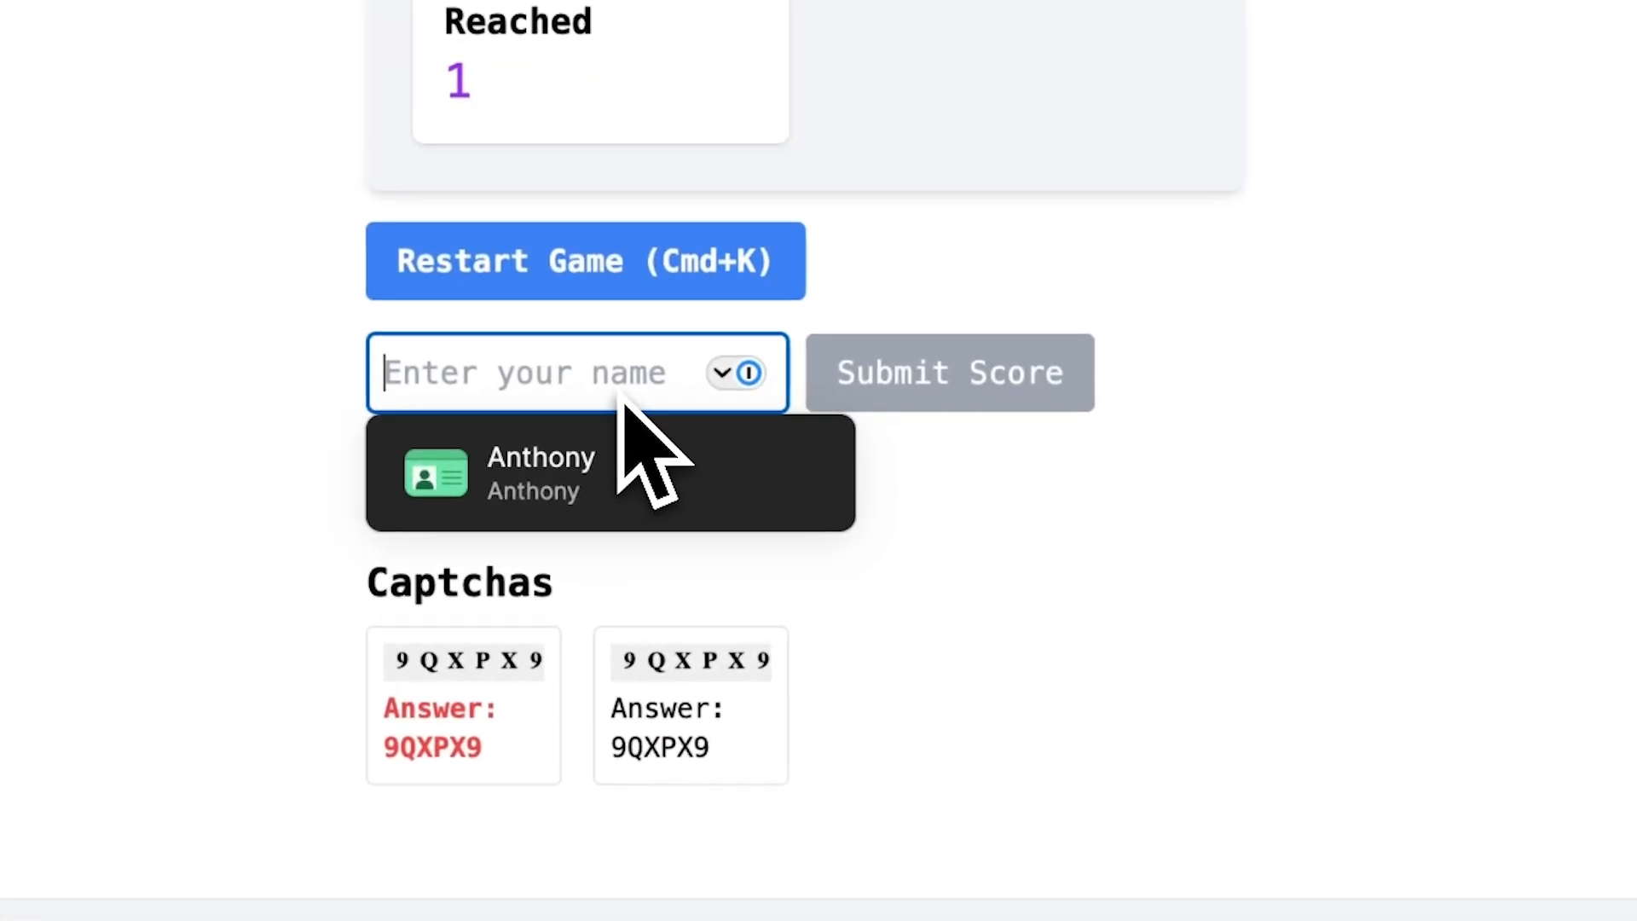
- Enter the player name 'Ligm' and submit the score to the leaderboard
text(LigmaBall)
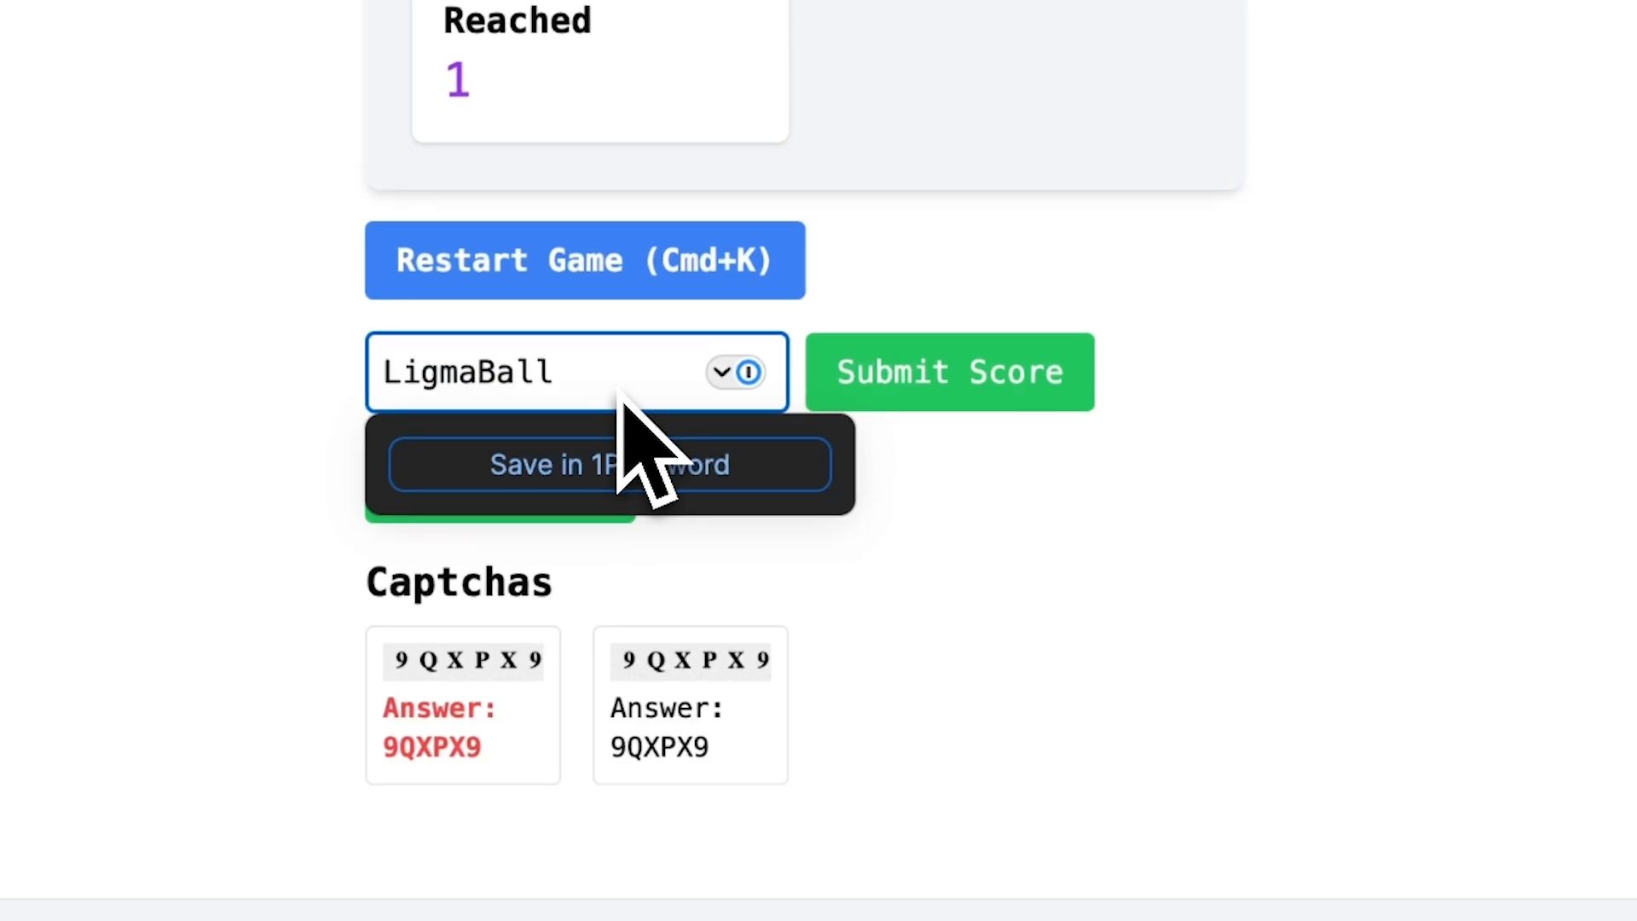
click(950, 371)
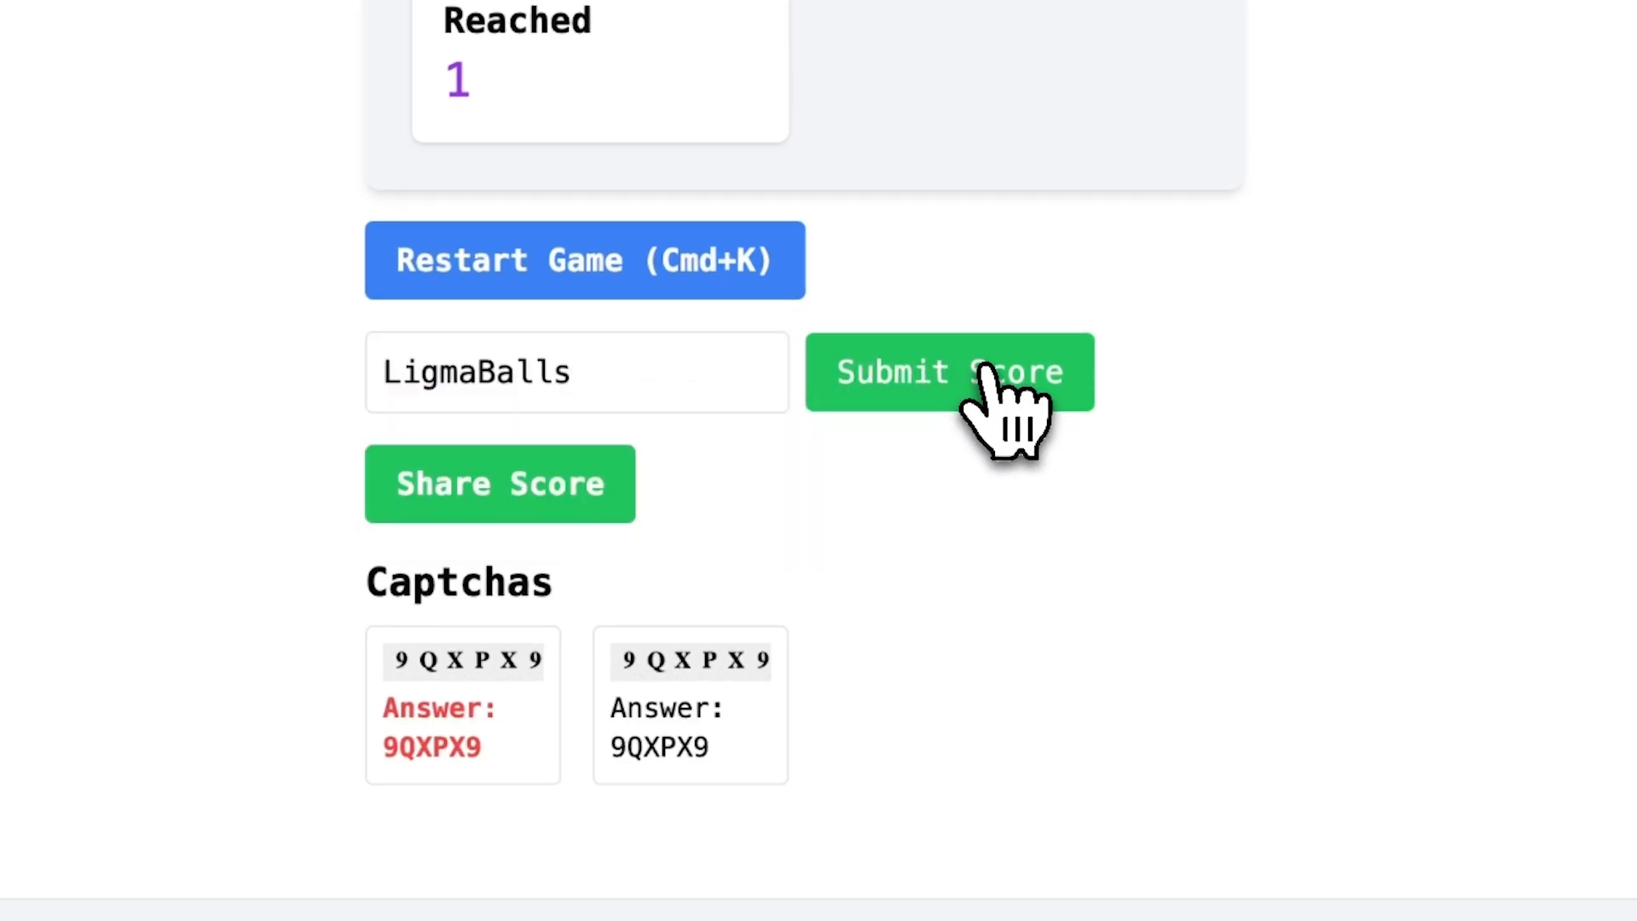
click(949, 372)
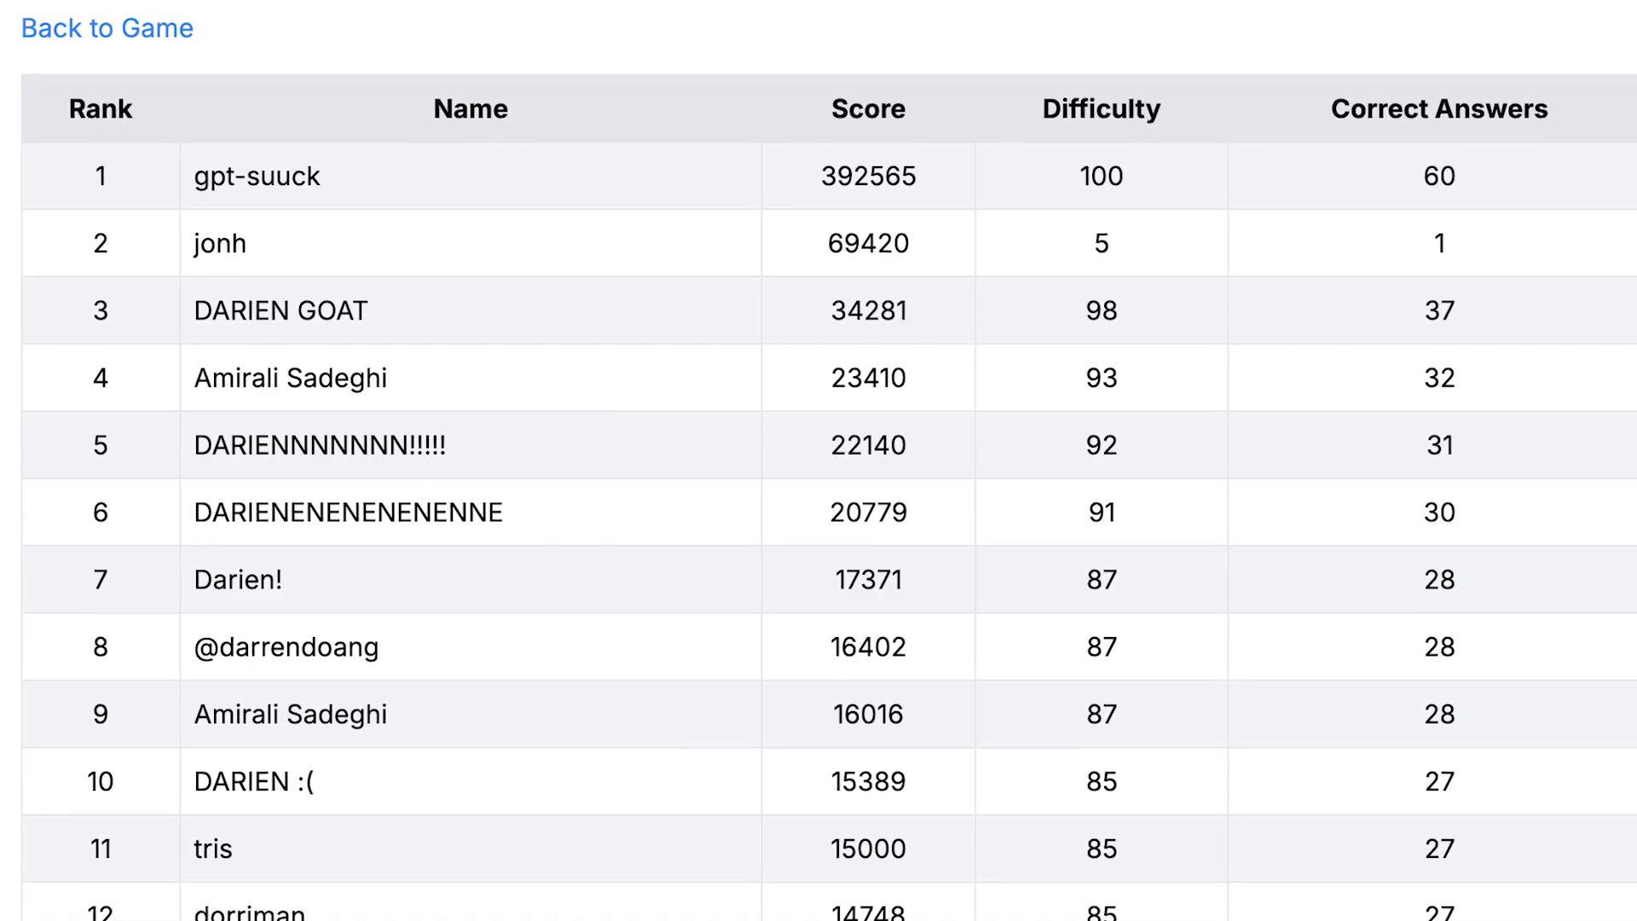